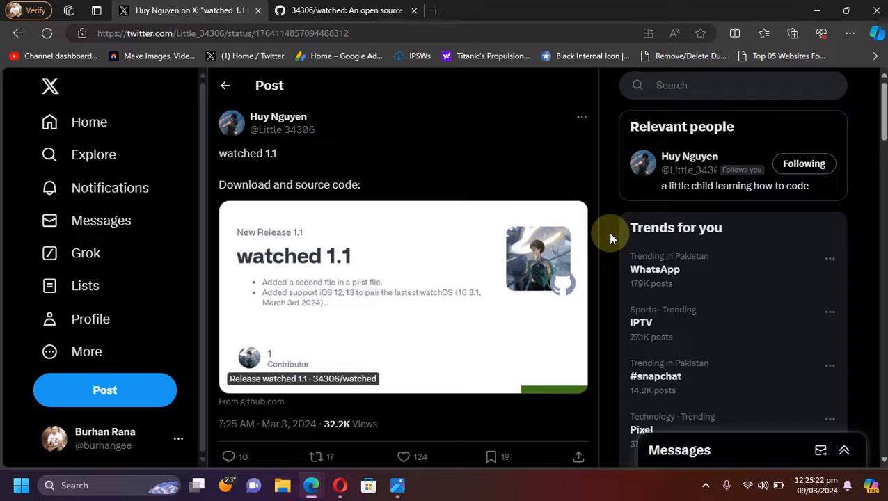
mouse_move(375, 259)
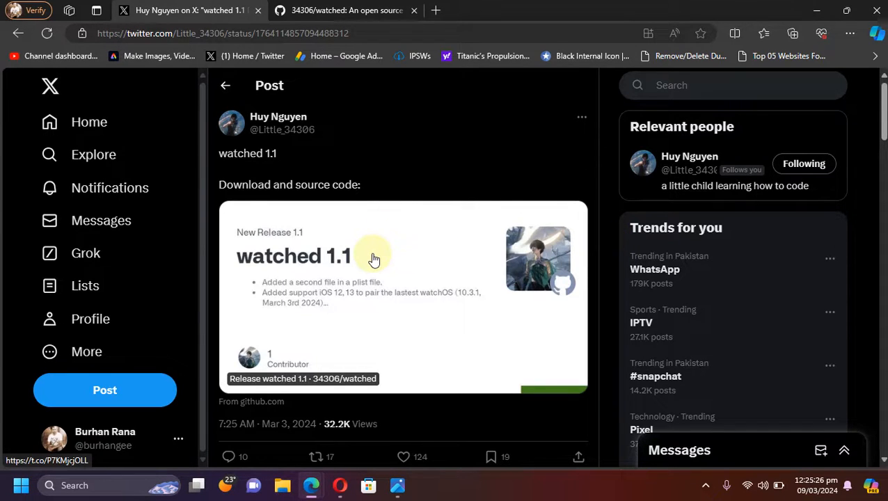
Step: Reach the watched GitHub repository from the tweet and skim its README on iOS 12+ / watchOS 10.3.1+ support
left_click(340, 11)
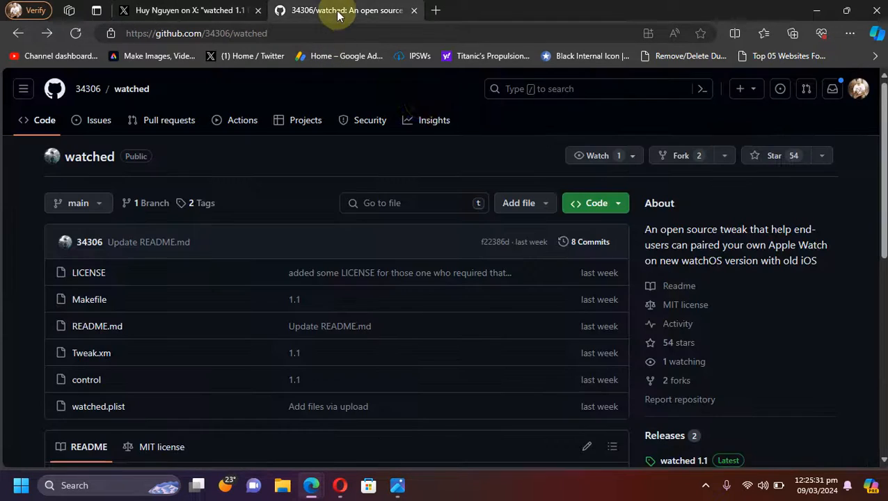
mouse_move(448, 151)
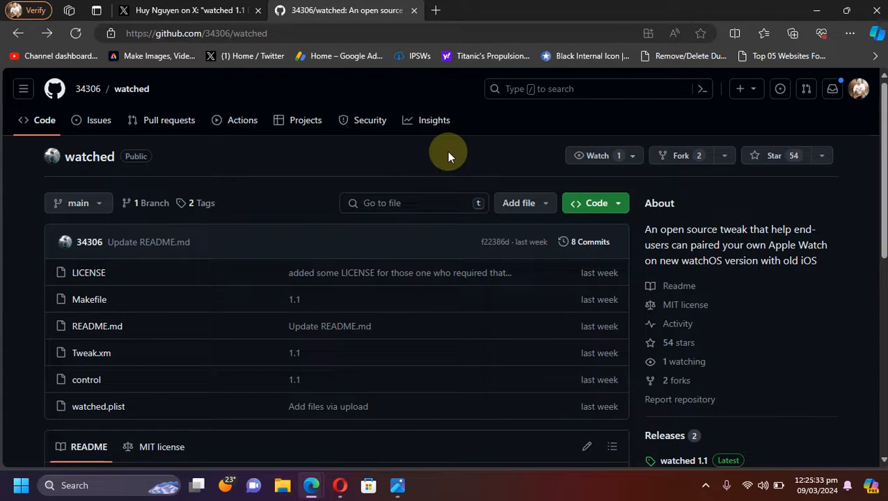
scroll("down", 3)
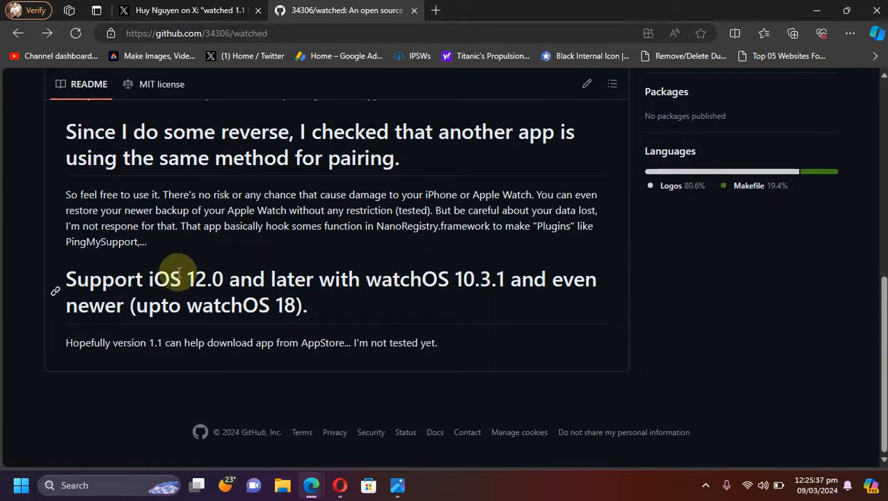
mouse_move(219, 279)
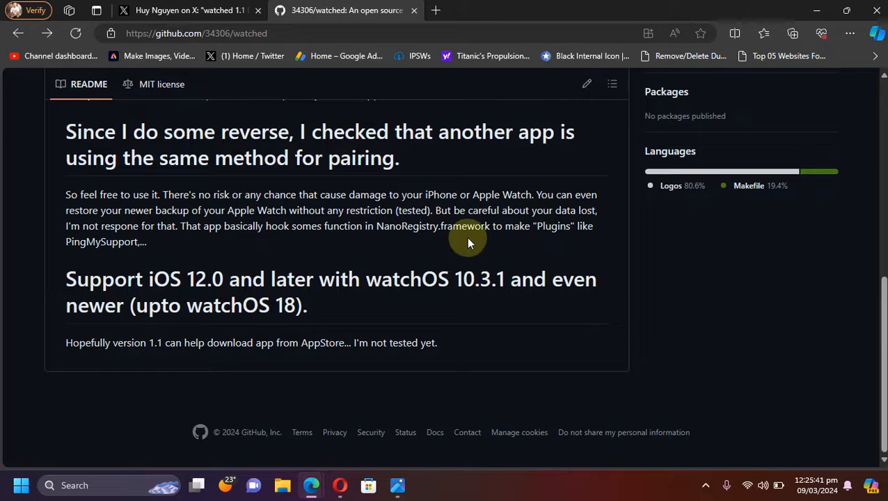
mouse_move(581, 310)
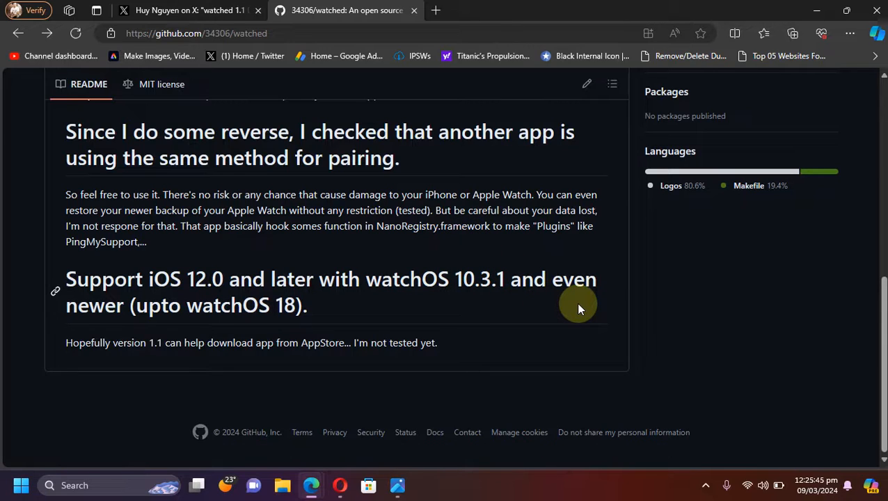
mouse_move(338, 306)
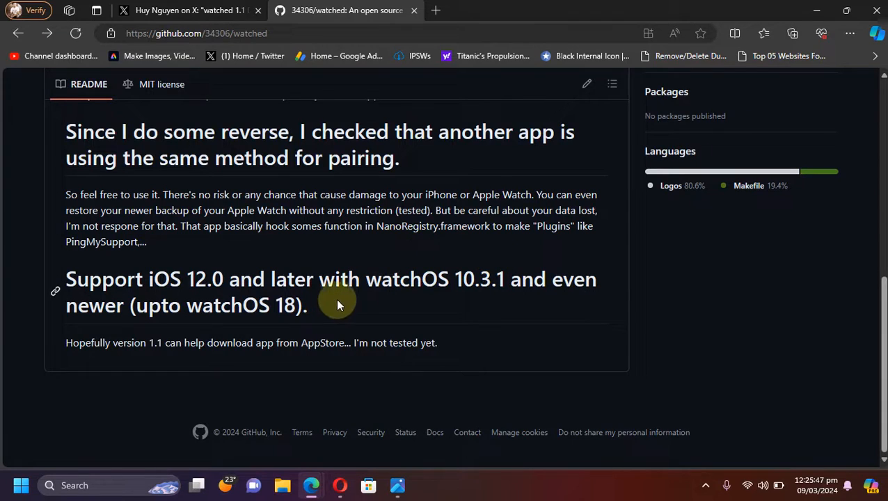
mouse_move(393, 301)
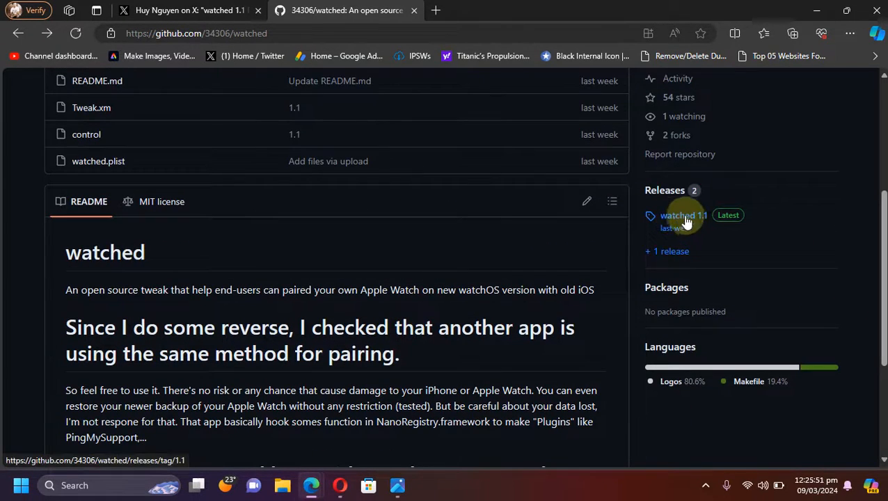
Step: View the watched 1.1 release with its five assets, including the rootless .deb package
left_click(684, 214)
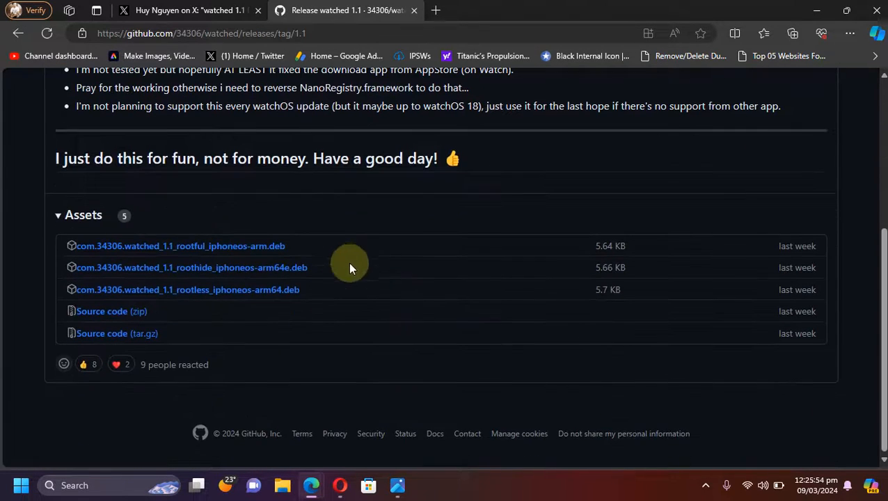
mouse_move(231, 207)
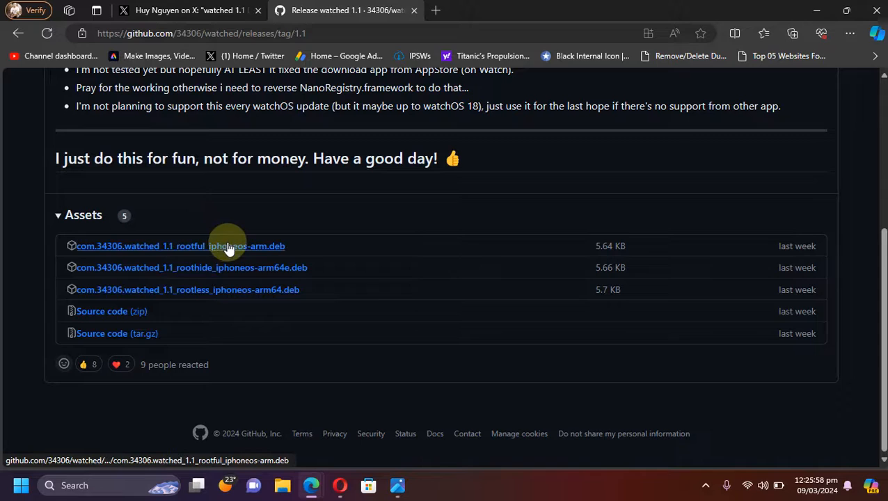
mouse_move(237, 289)
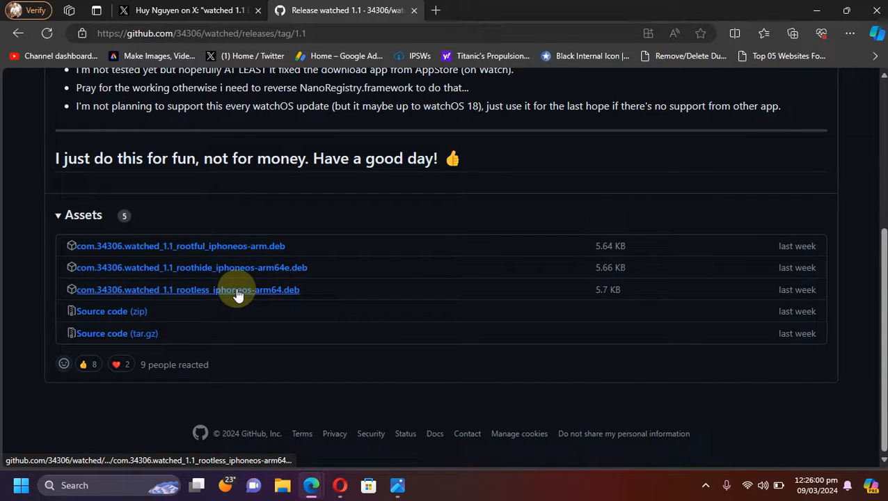
mouse_move(334, 316)
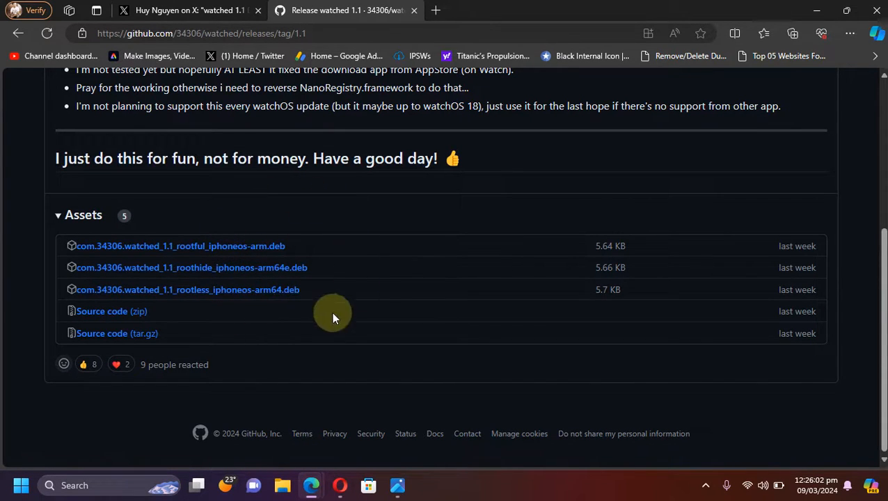
mouse_move(365, 299)
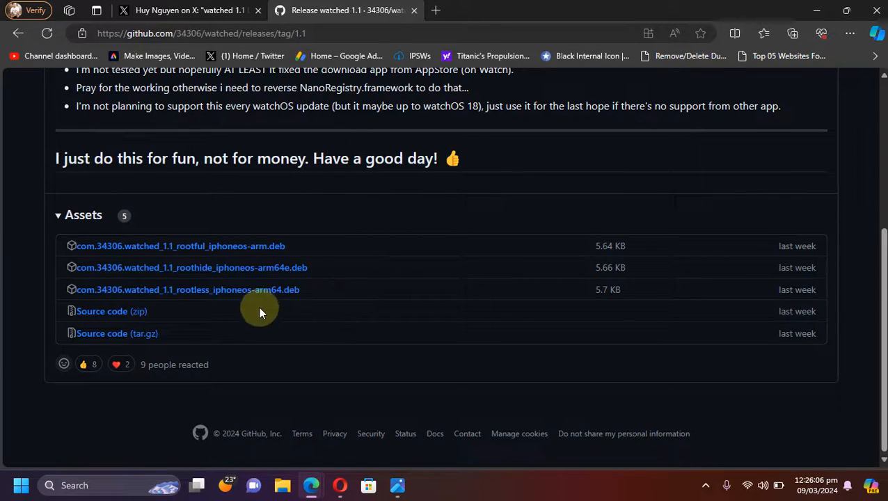
mouse_move(320, 201)
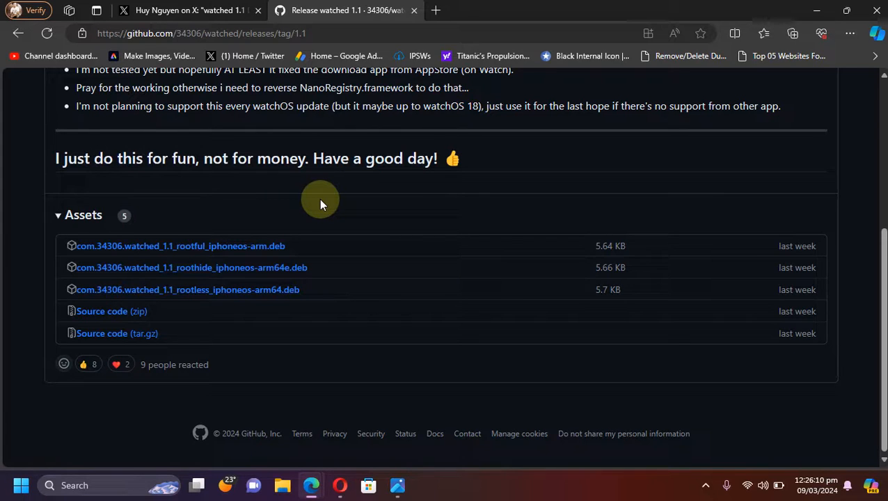
mouse_move(236, 258)
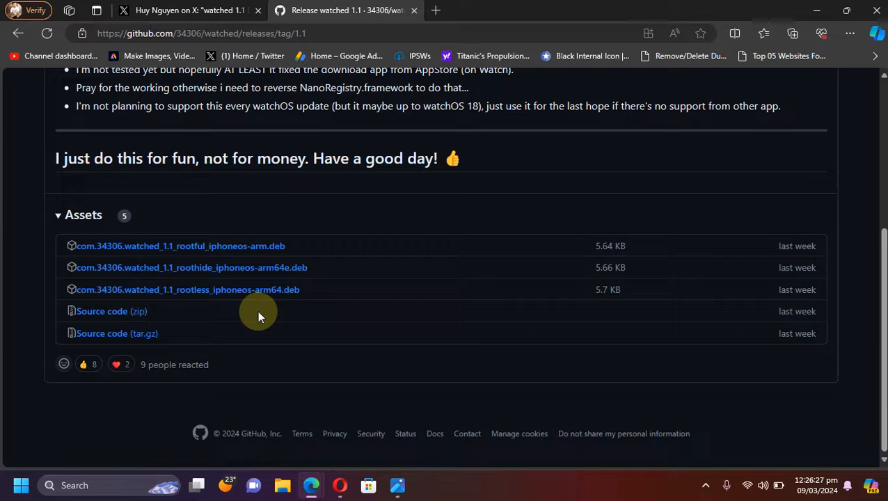
mouse_move(247, 315)
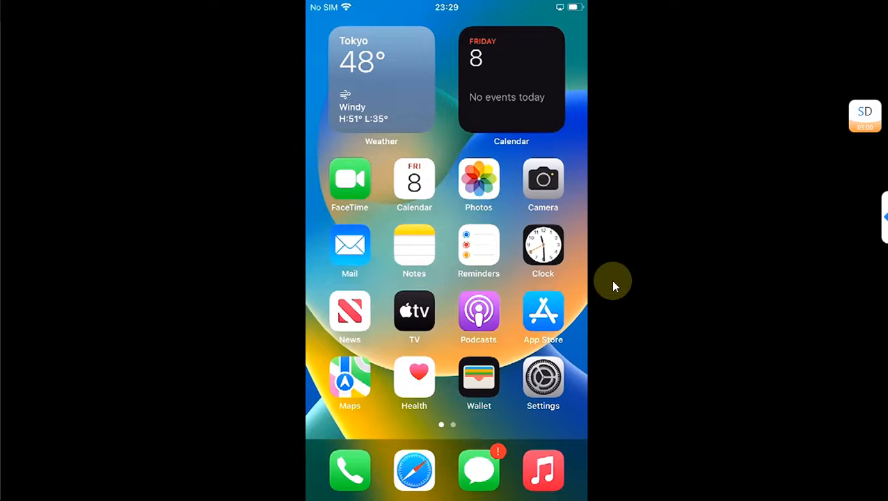
Step: Find 'watched 1.1 github' on Google in Safari and choose the github.com/34306/watched result
scroll("left", 3)
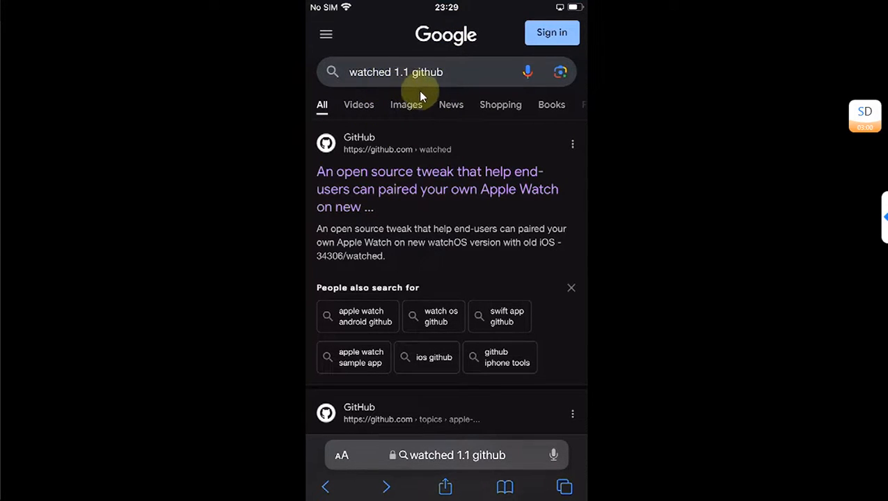
mouse_move(443, 201)
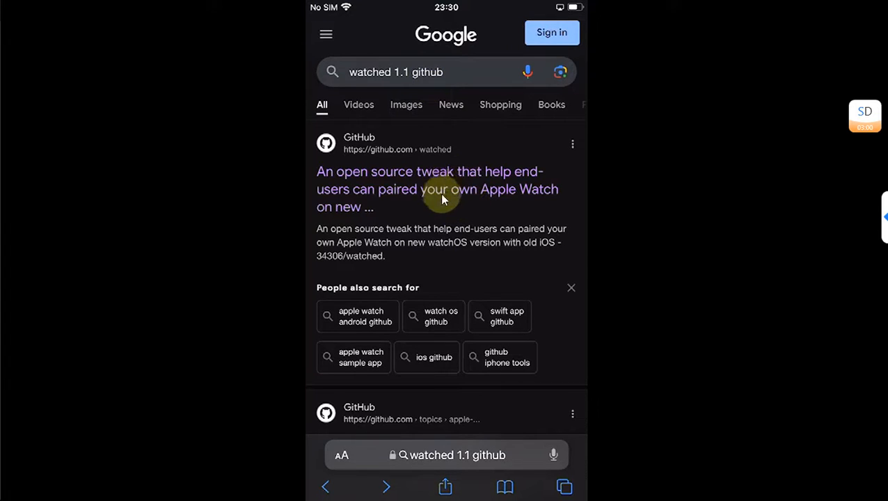
mouse_move(451, 195)
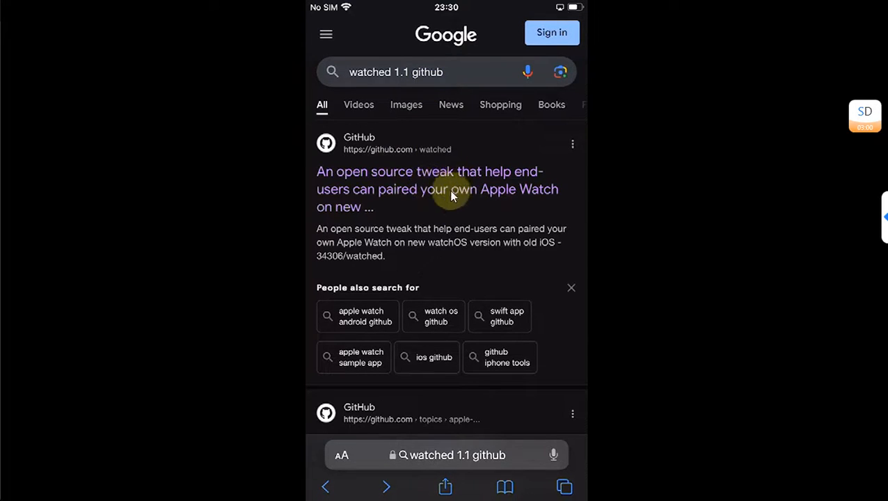
left_click(434, 189)
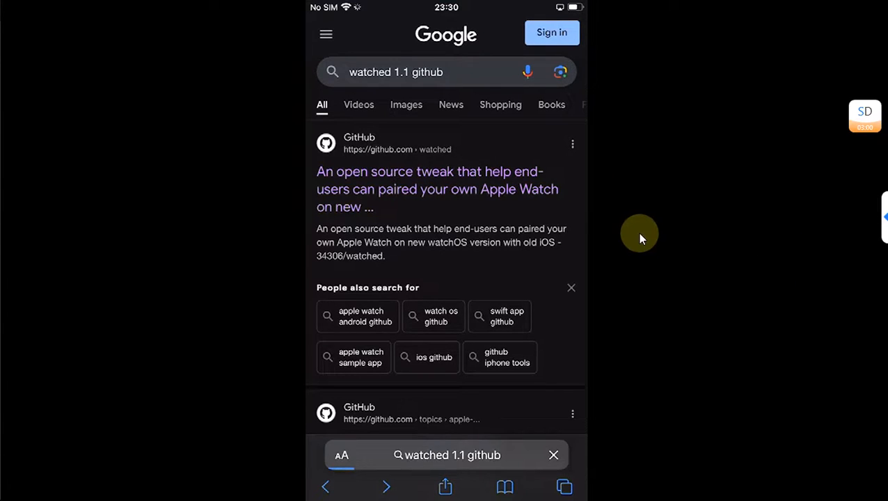
Step: Go to the 34306/watched release assets and download com.34306.watched_1.1_rootless .deb
left_click(437, 189)
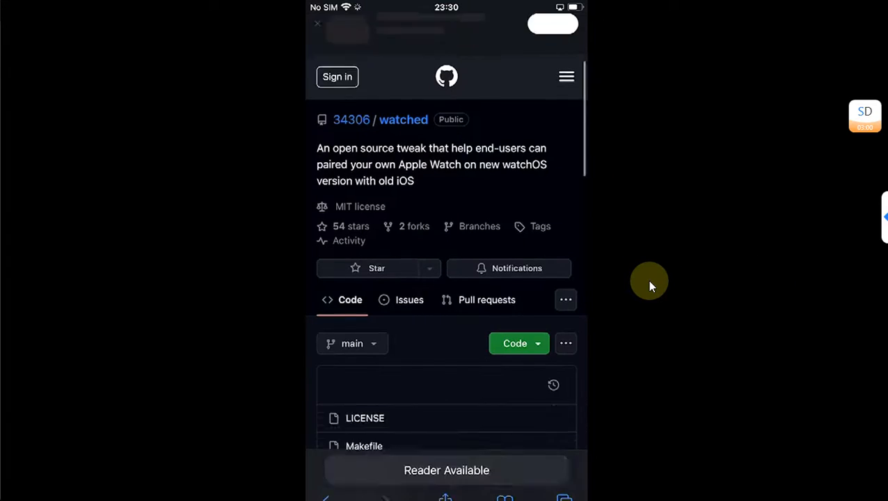
scroll("down", 3)
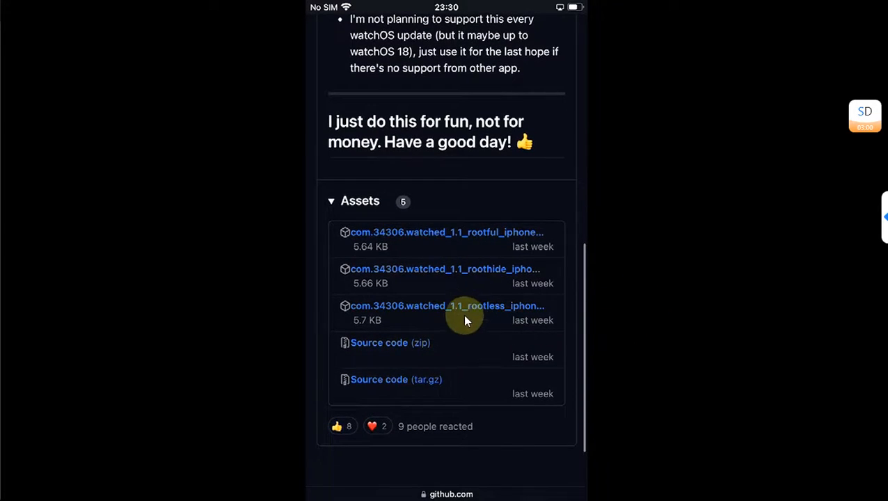
mouse_move(459, 202)
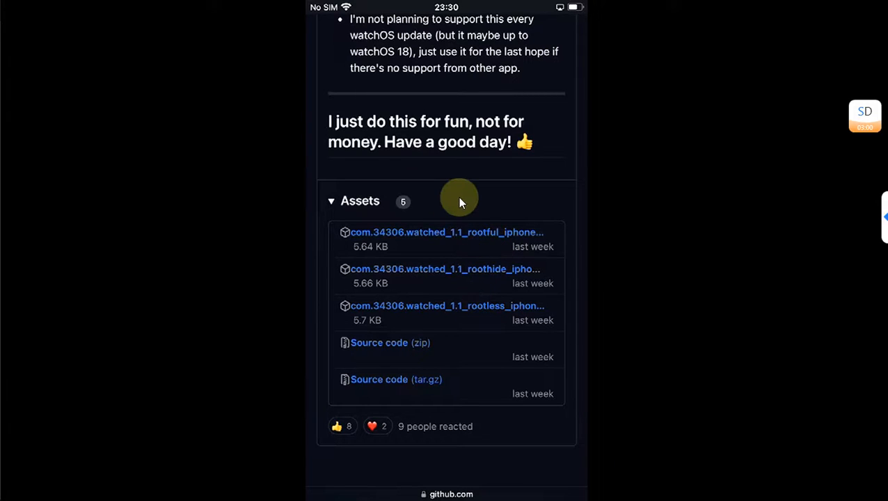
mouse_move(483, 317)
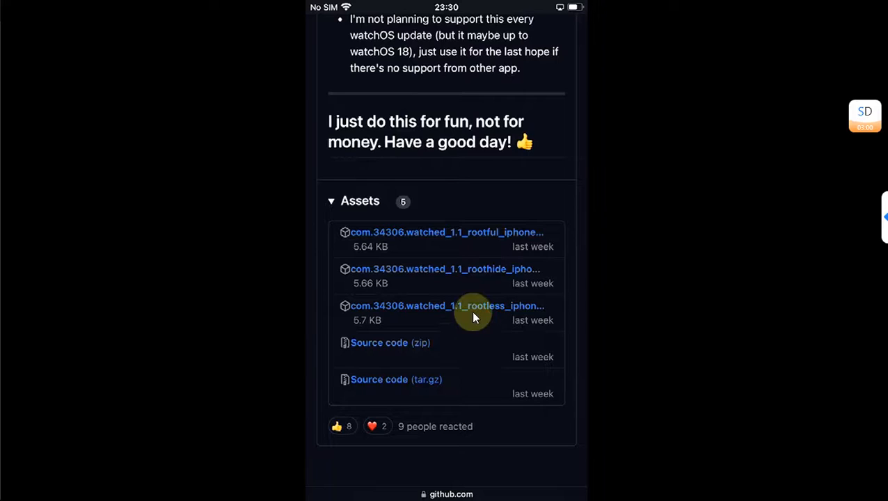
mouse_move(614, 296)
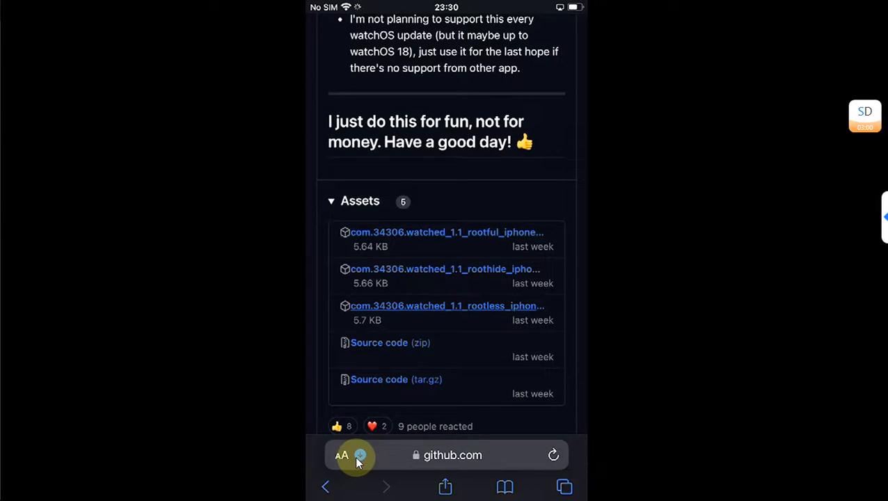
Step: From Safari's Downloads, bring up share options for the rootless watched 1.1 .deb
left_click(341, 455)
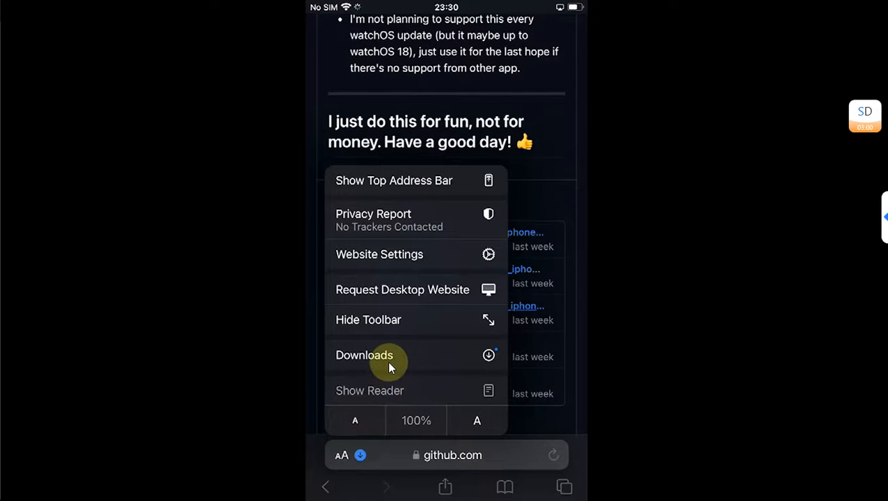
left_click(365, 355)
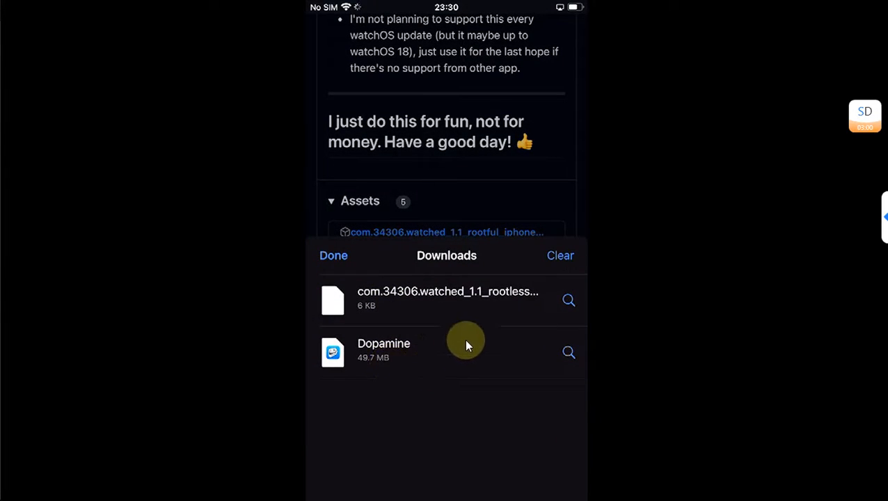
mouse_move(435, 321)
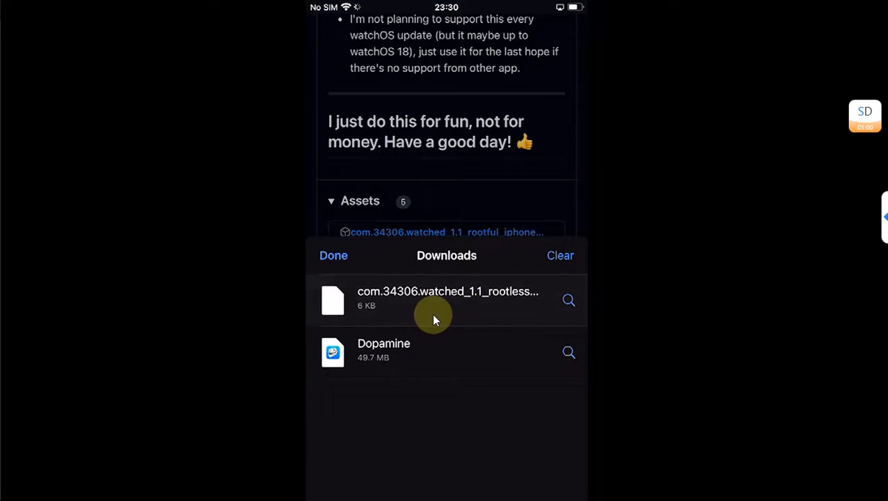
left_click(446, 300)
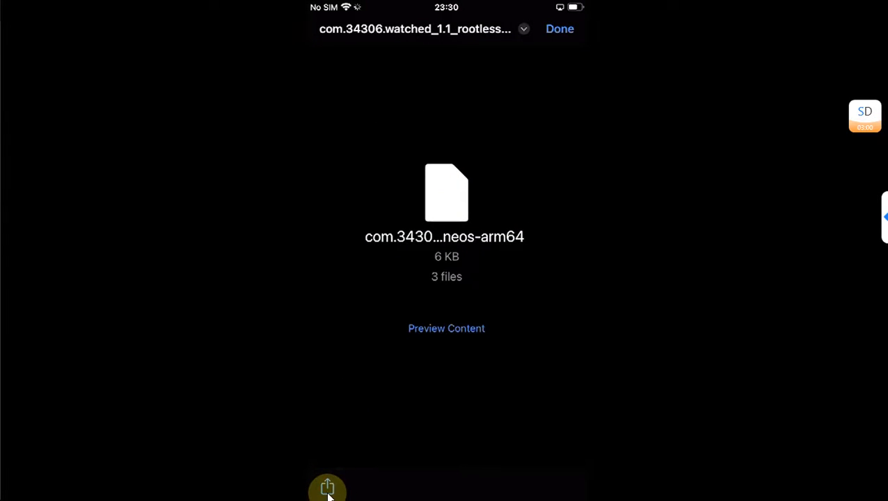
left_click(327, 489)
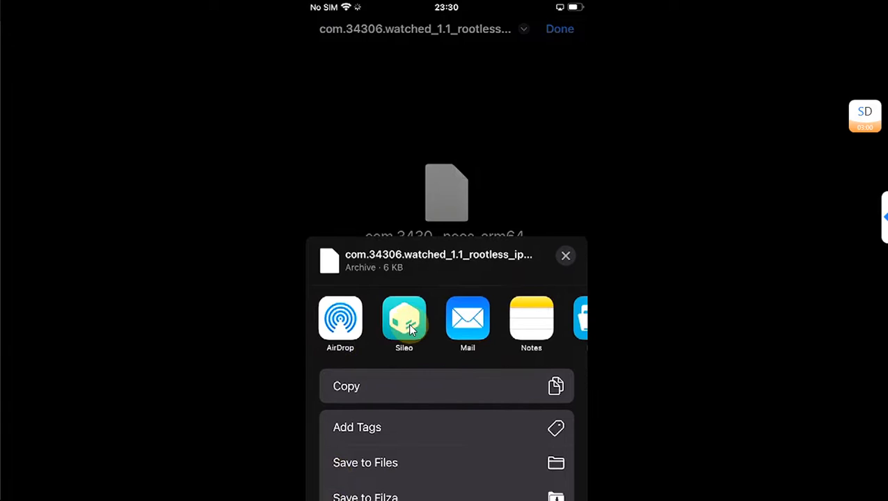
Step: Send the package to Sileo, install watched with GET, and restart SpringBoard to load it
left_click(404, 319)
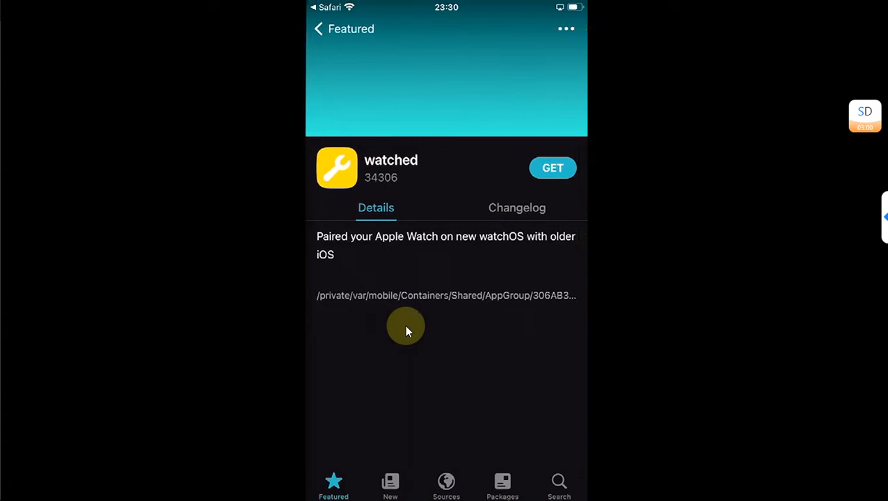
left_click(553, 167)
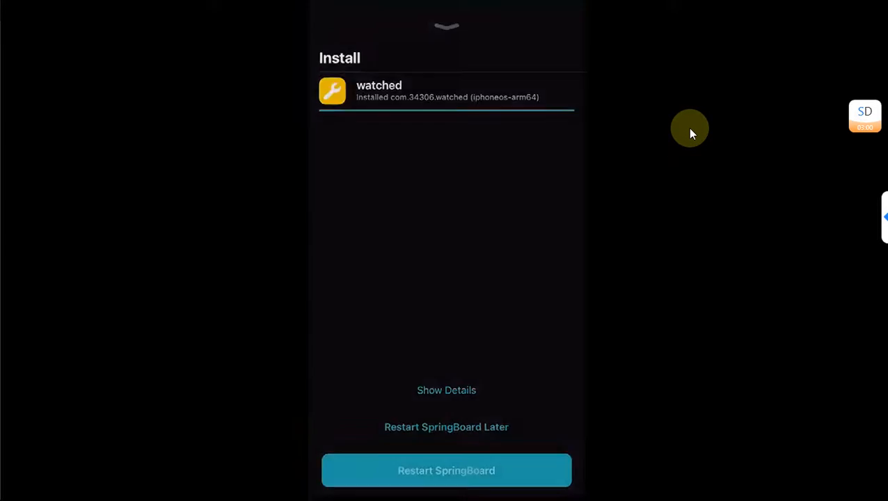
left_click(445, 470)
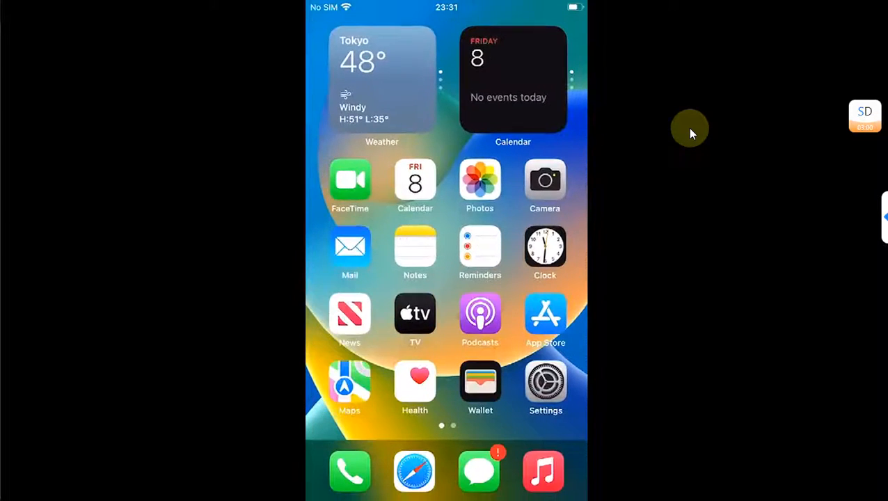
scroll("left", 3)
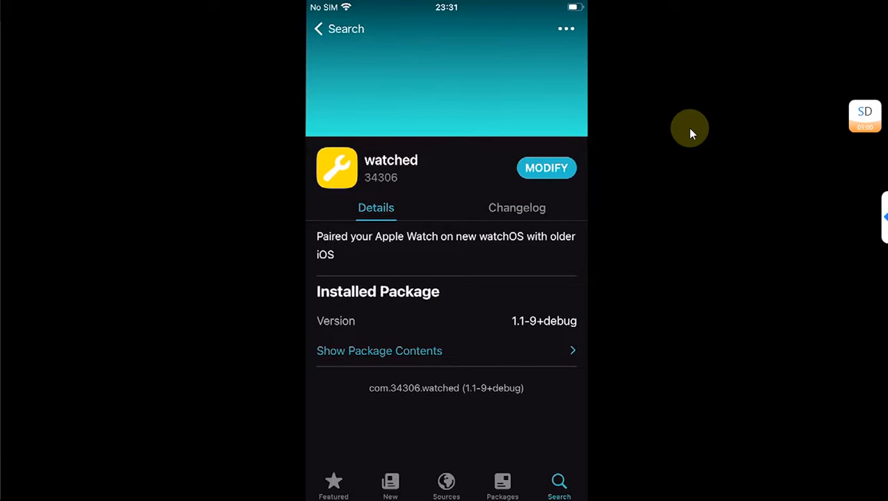
mouse_move(696, 260)
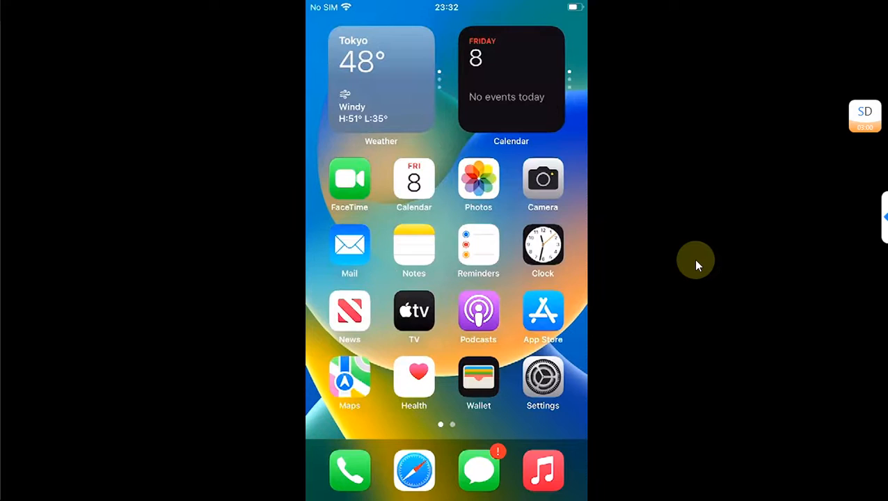
scroll("left", 3)
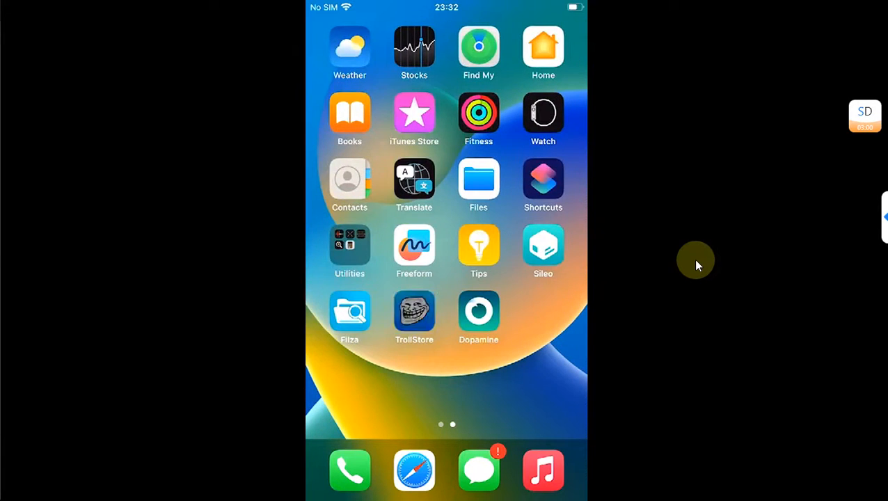